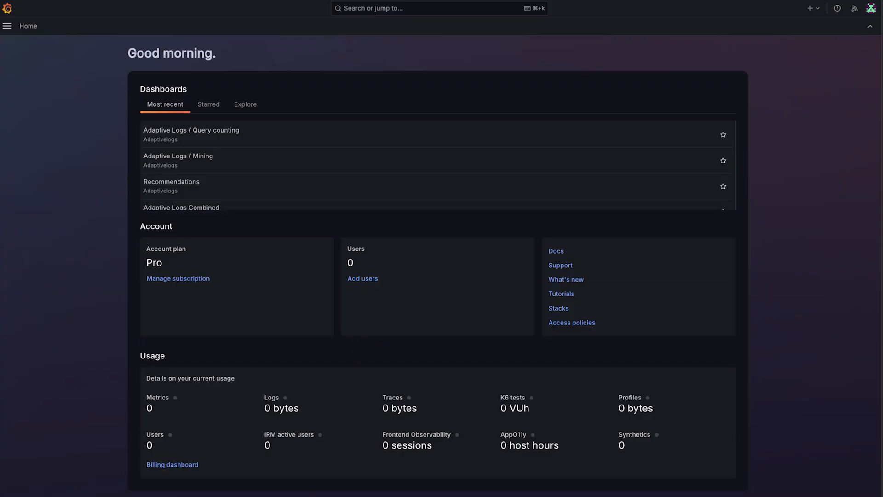
mouse_move(114, 156)
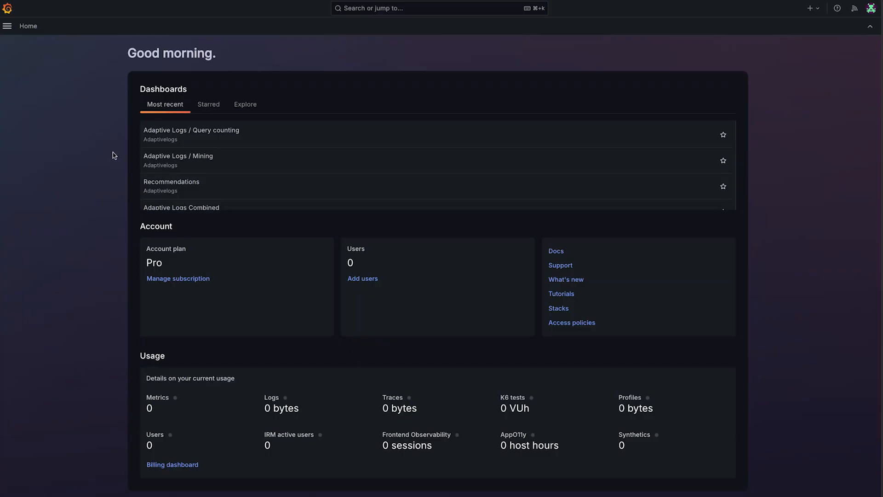
Navigate from the home page to Administration > Cost management > Logs
click(7, 26)
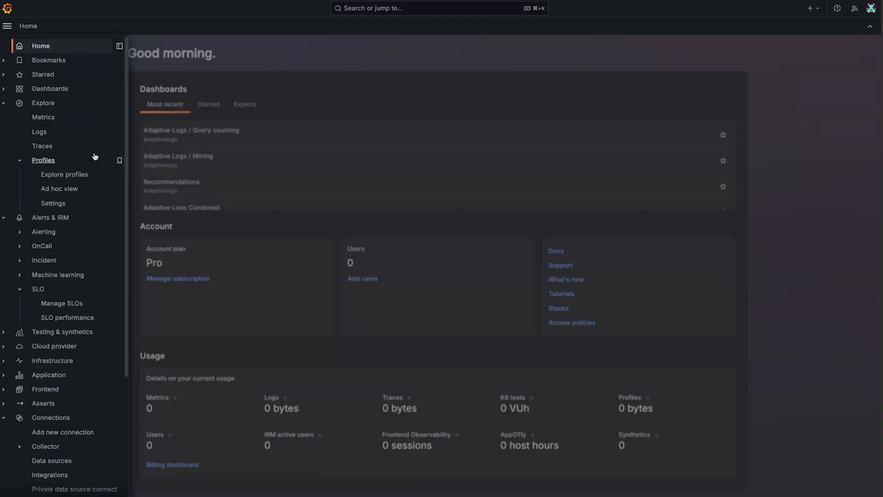
scroll(down, 3)
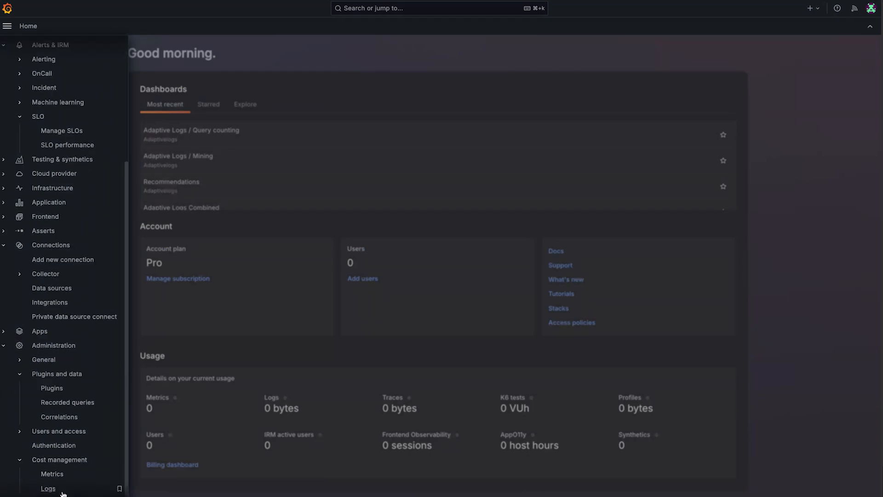
click(47, 488)
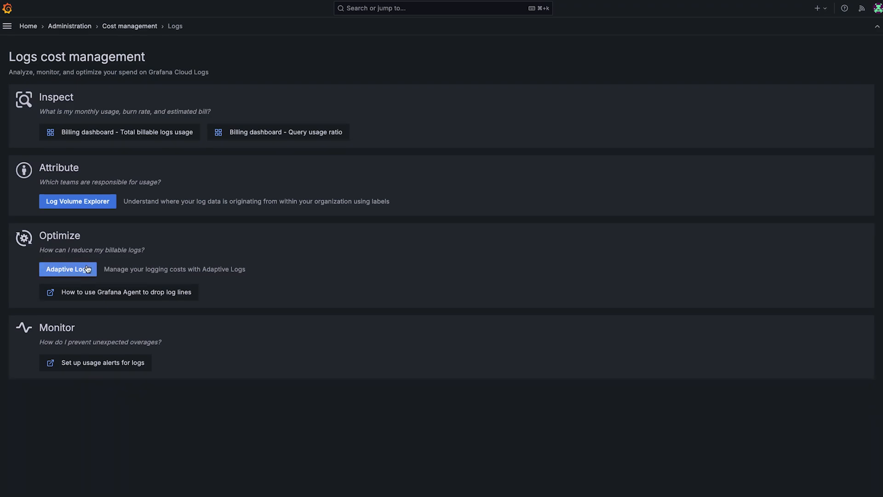
Enter Adaptive Logs from the Optimize section to see the 1317 pattern recommendations
click(67, 269)
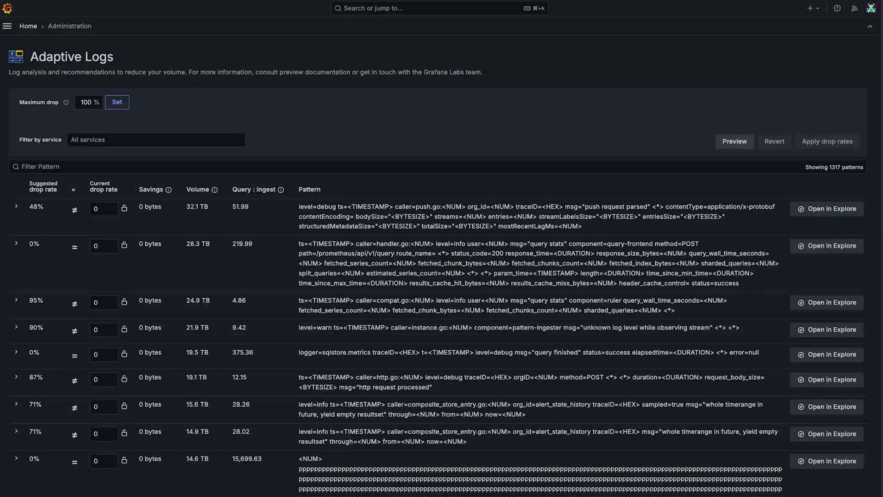
mouse_move(505, 152)
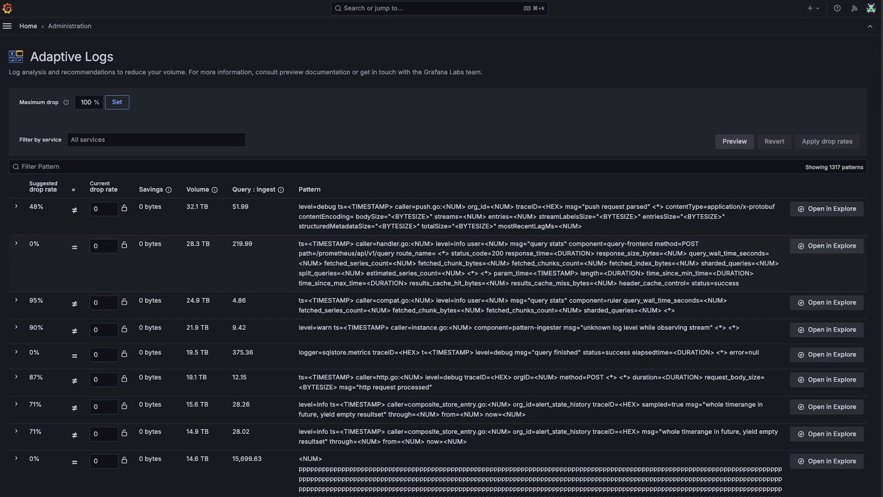
click(17, 300)
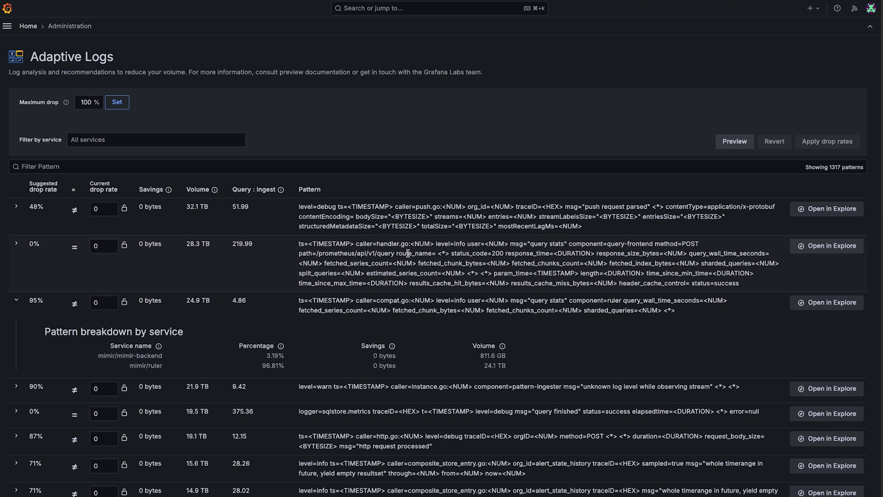
mouse_move(171, 153)
text(l)
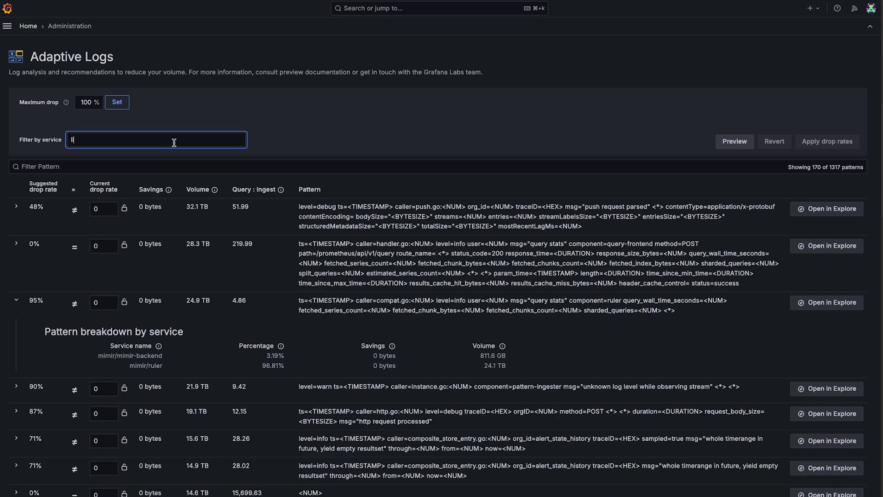
text(oki)
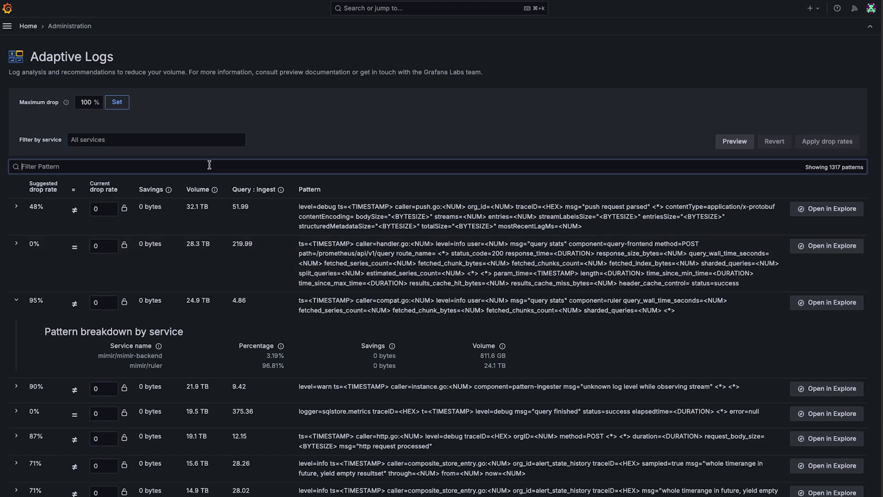
text(p)
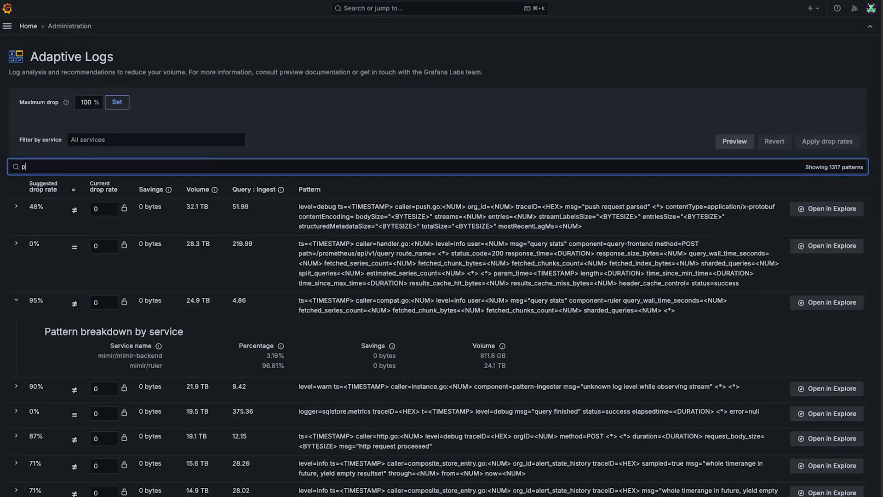
text(pppp)
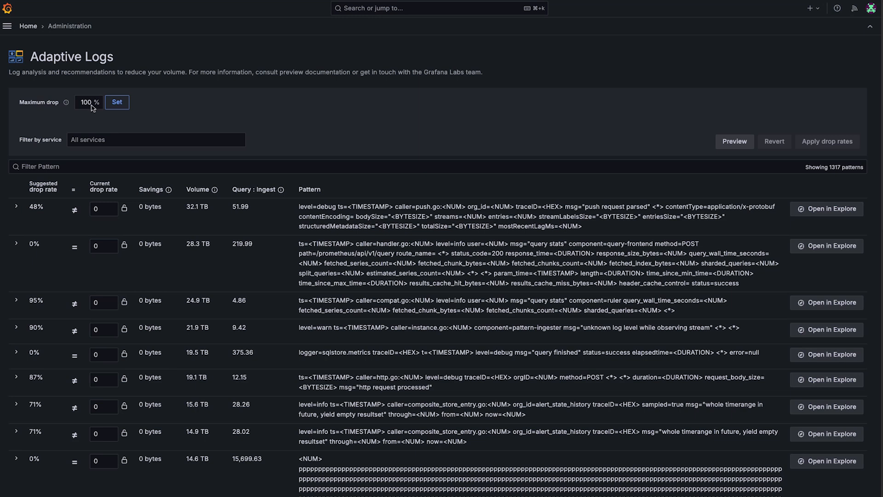
click(117, 102)
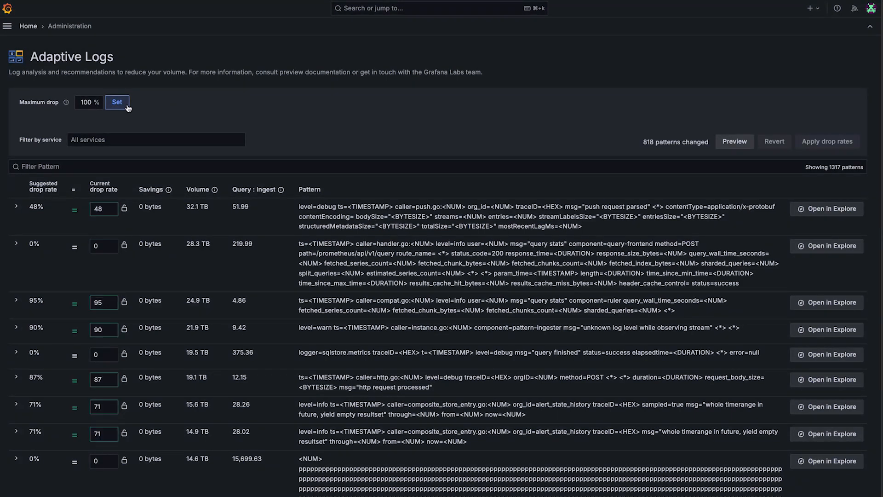
click(116, 103)
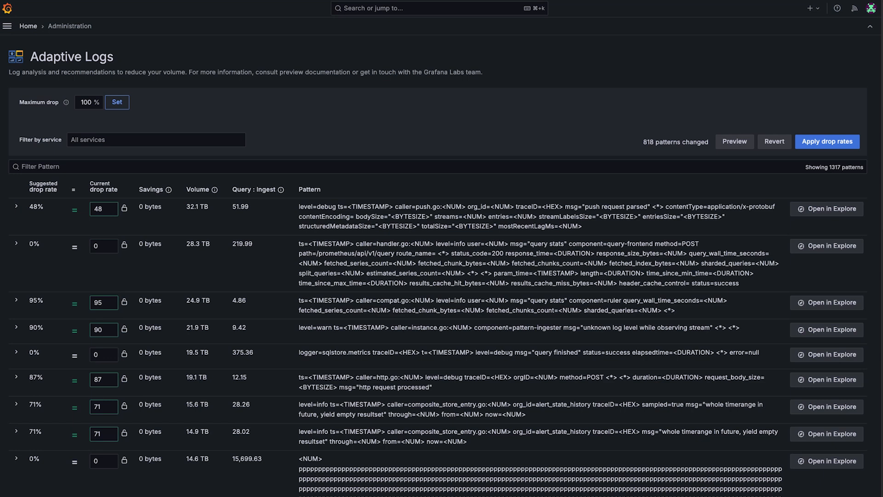
mouse_move(86, 113)
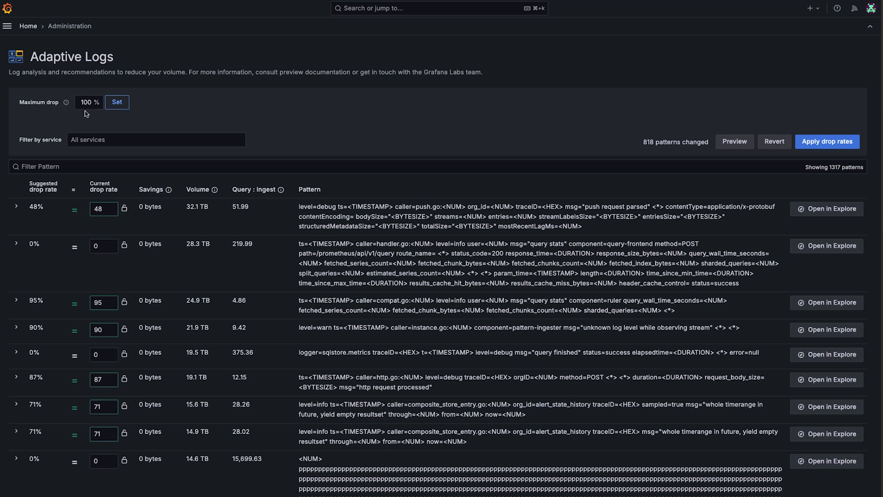
text(5)
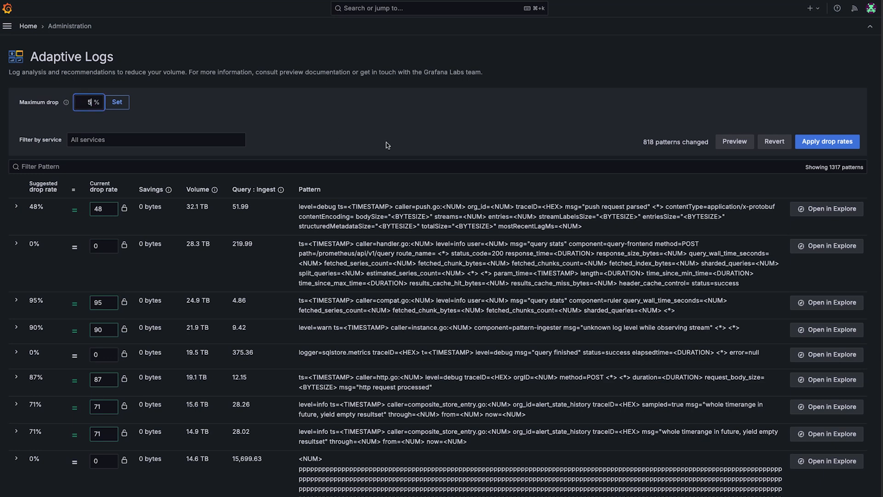
text(0)
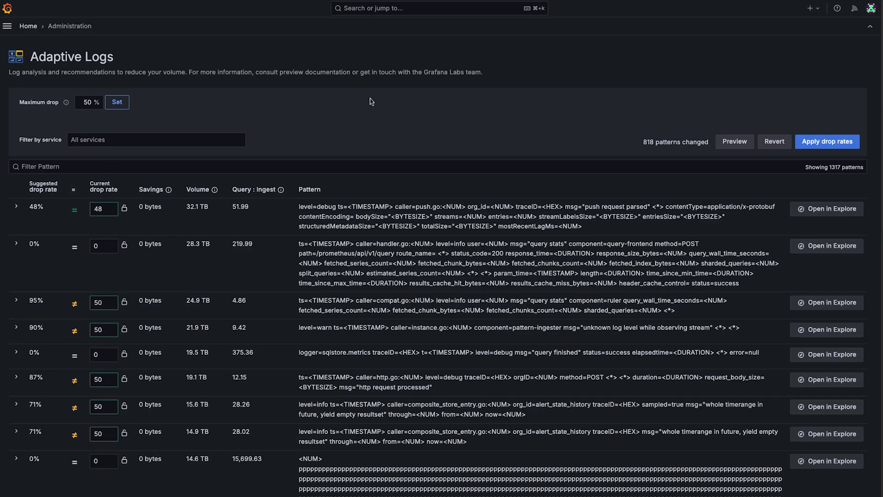
mouse_move(257, 191)
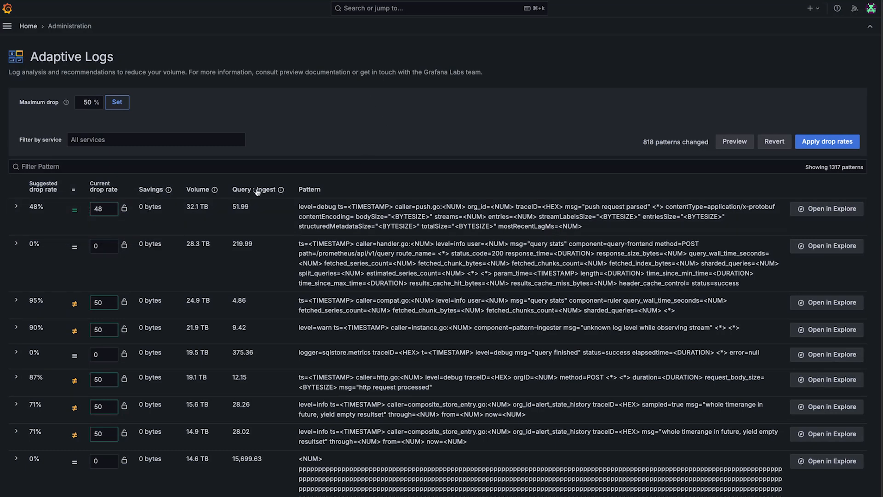
mouse_move(366, 111)
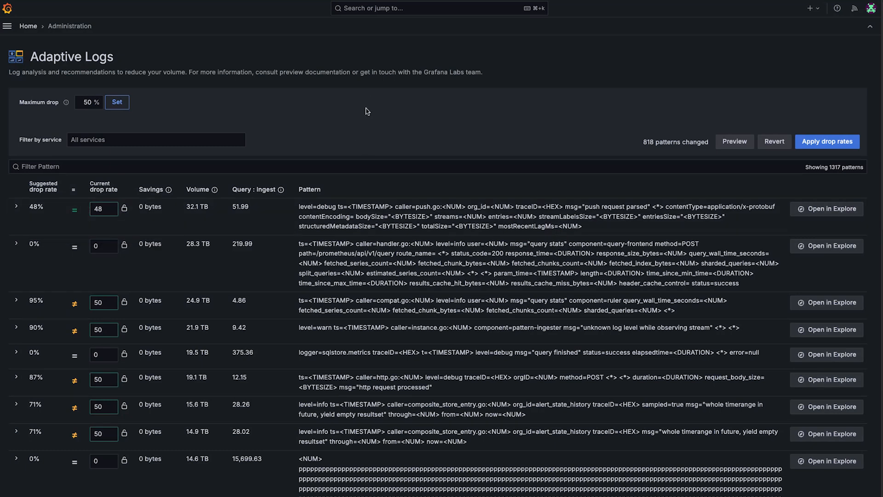
mouse_move(397, 303)
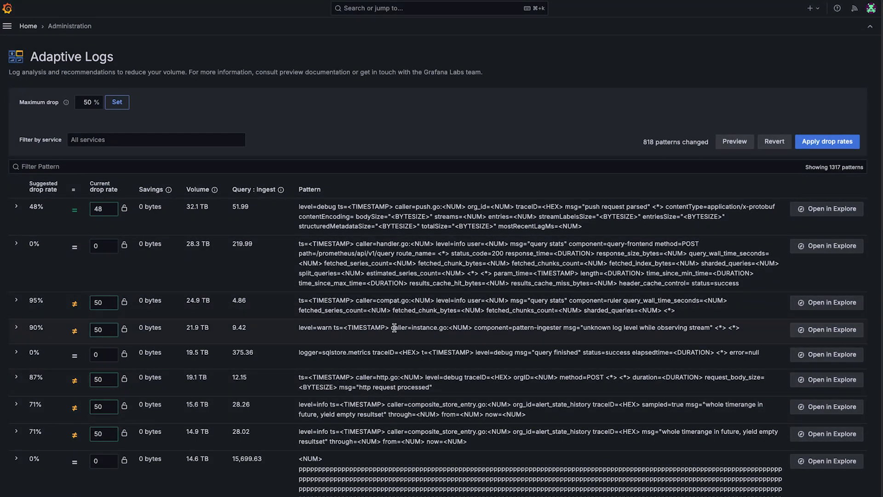
mouse_move(139, 129)
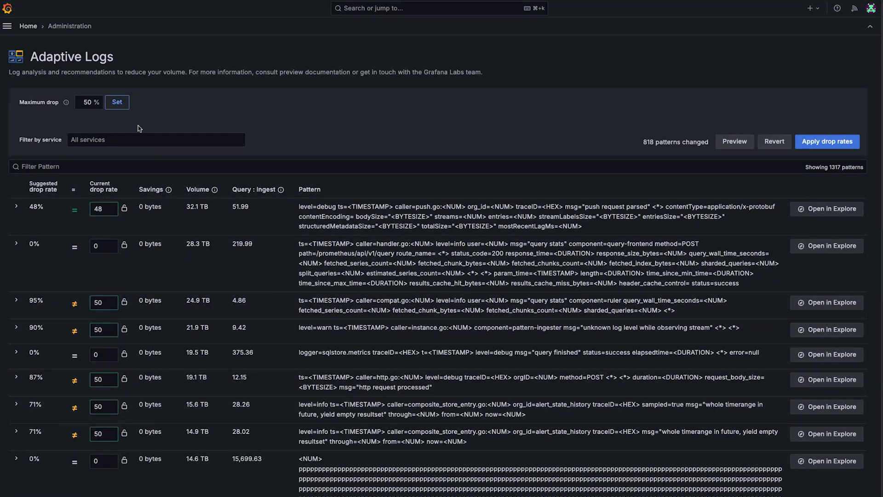
mouse_move(179, 123)
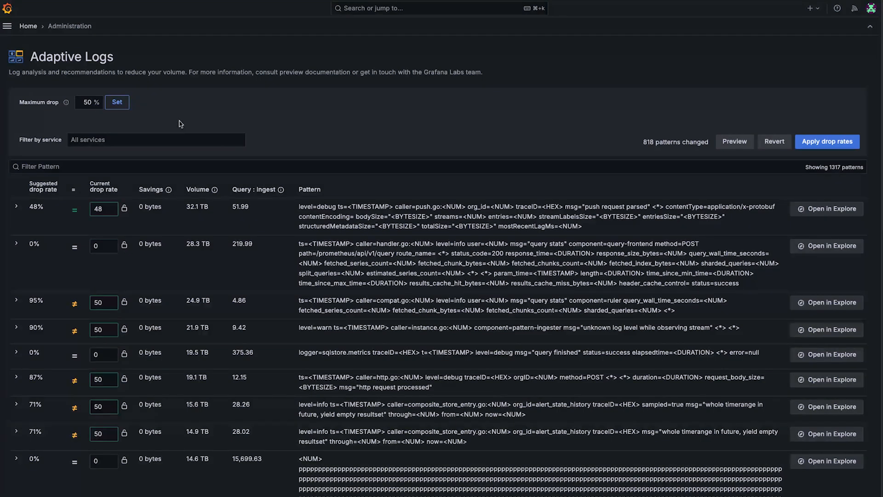
mouse_move(477, 127)
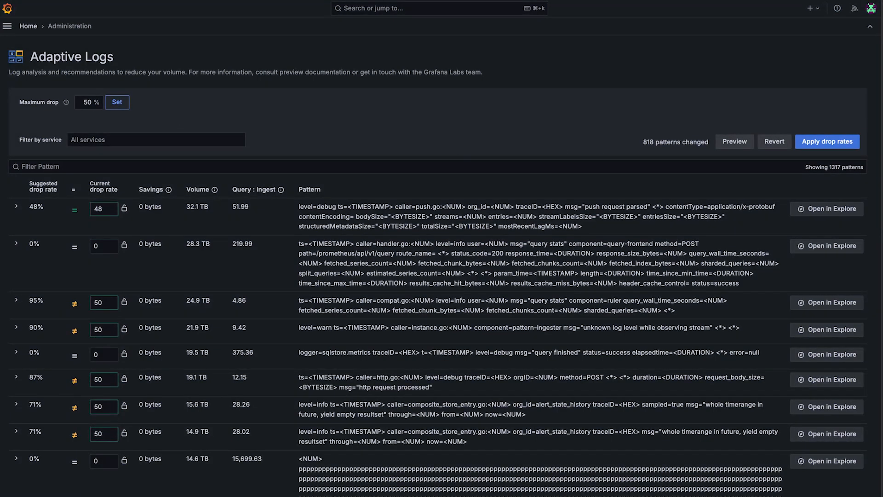
Preview 50% savings, then set maximum drop to 100% and confirm projected savings of 259.07 TB
click(733, 141)
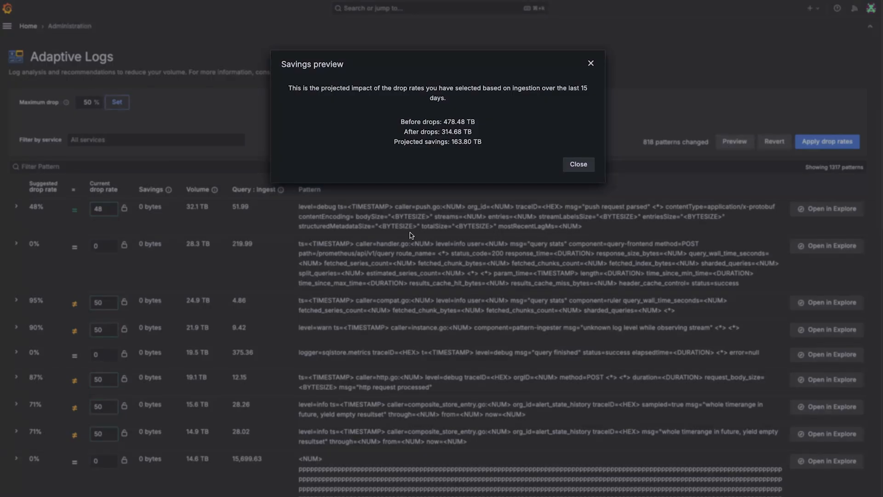
mouse_move(417, 190)
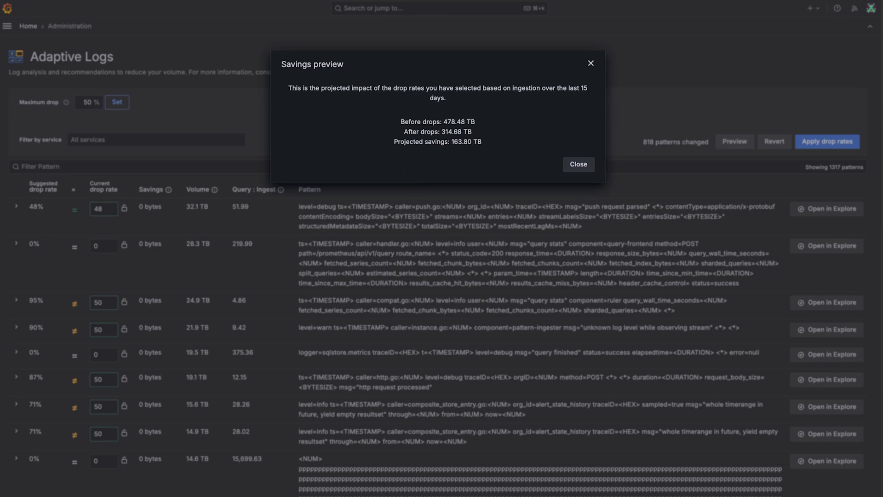
mouse_move(473, 168)
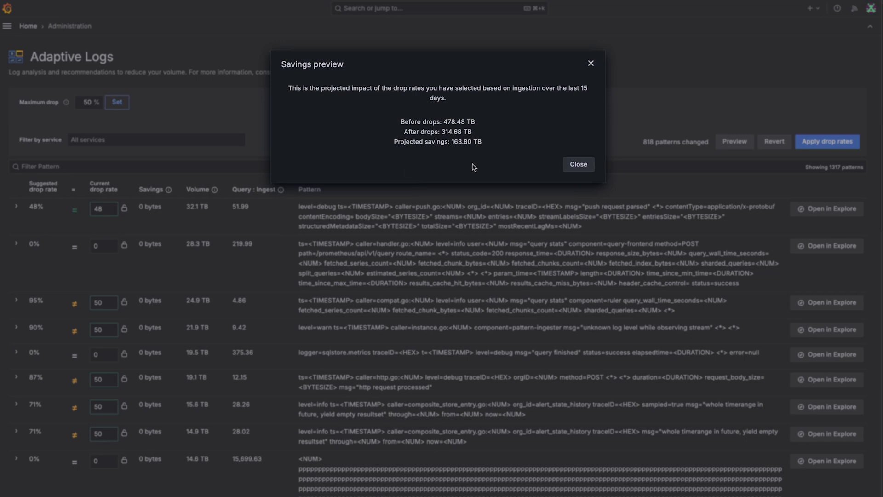
click(578, 163)
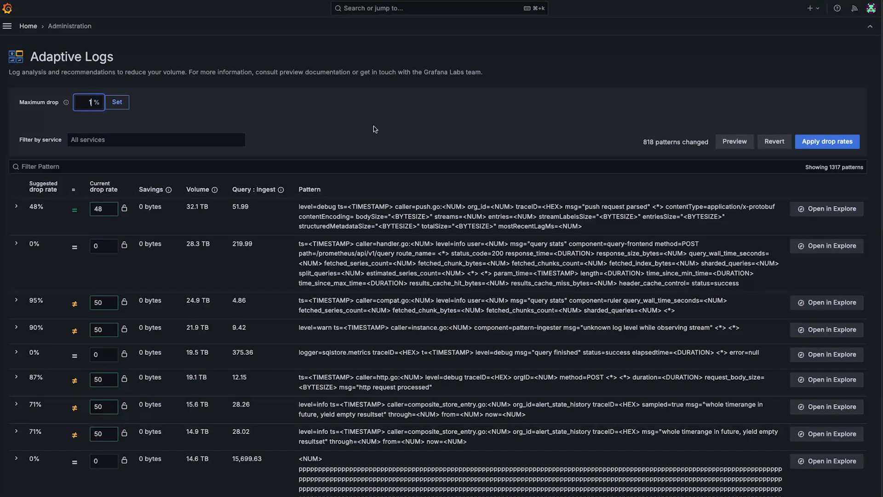
text(100)
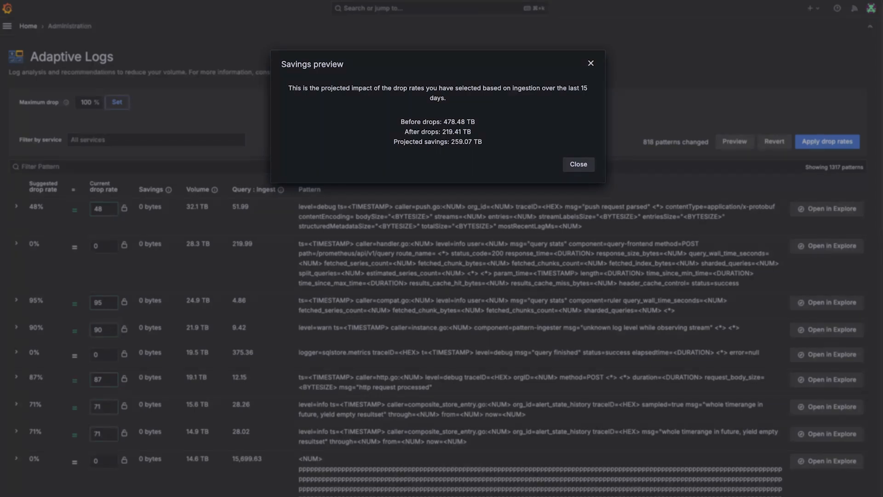
mouse_move(569, 183)
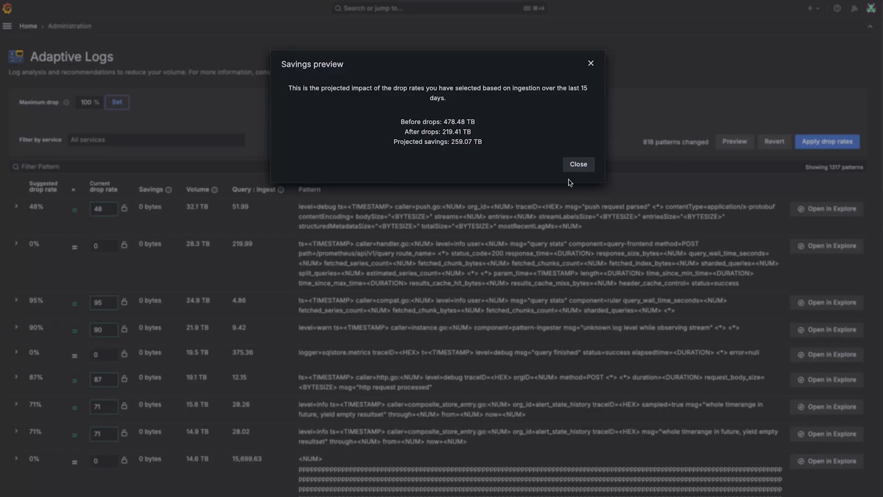
click(578, 164)
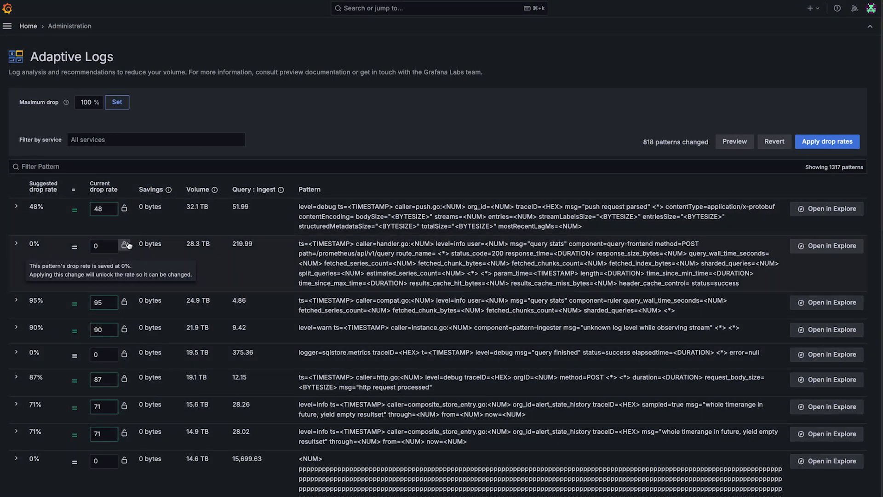
mouse_move(443, 224)
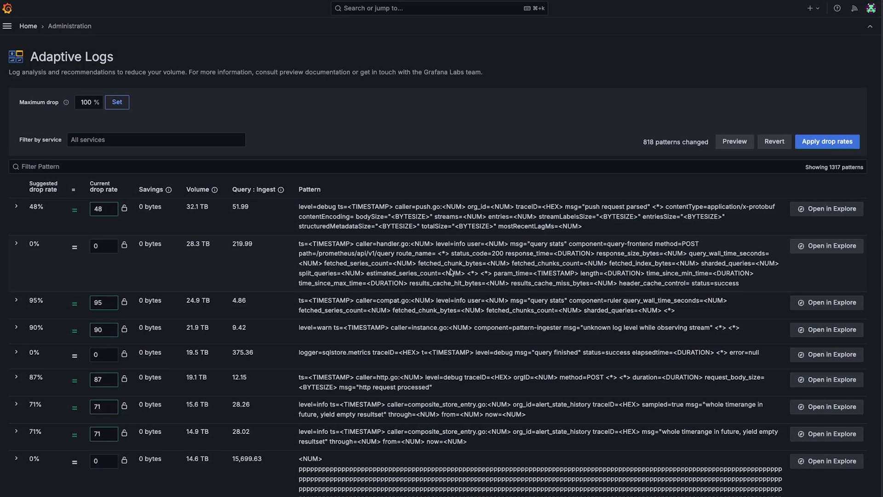
text(autid=true)
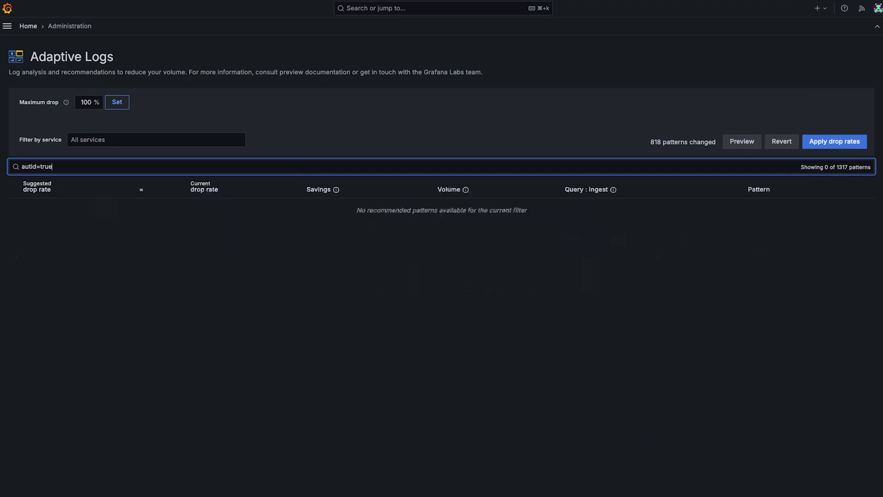
text(auti)
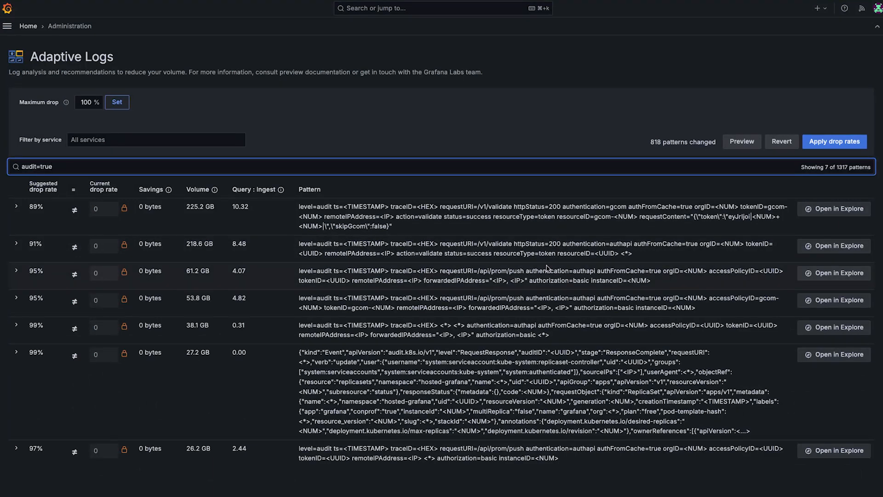
mouse_move(125, 273)
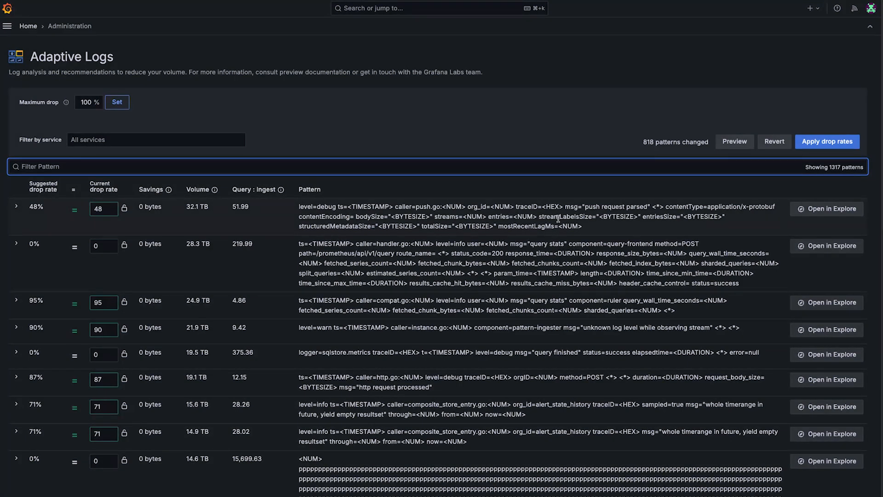
Apply the 818 changed drop rates and confirm in the dialog
click(827, 141)
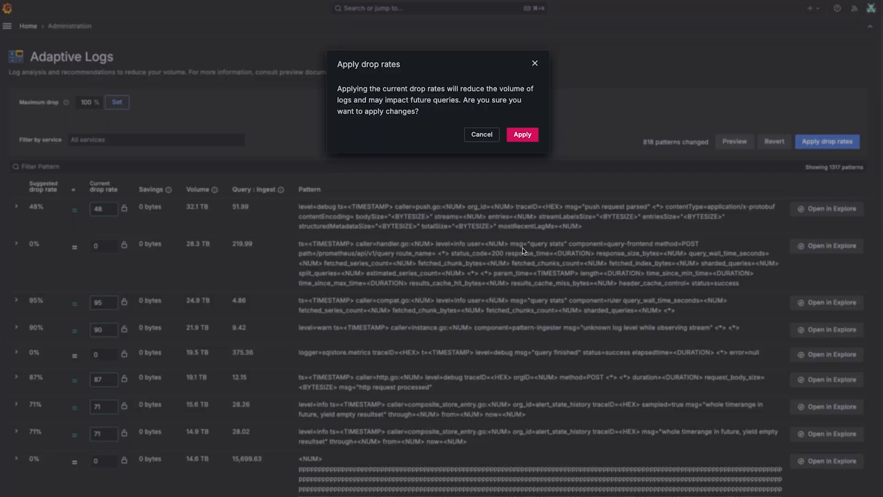
mouse_move(450, 212)
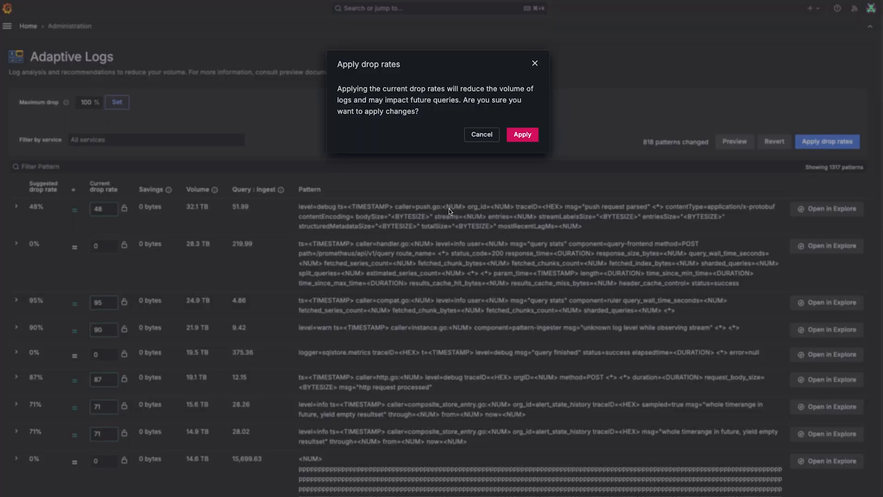
mouse_move(448, 211)
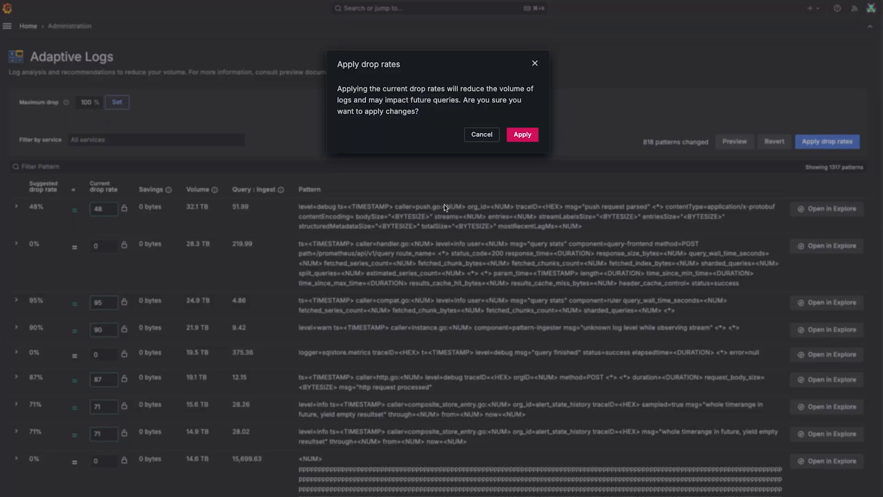
click(521, 134)
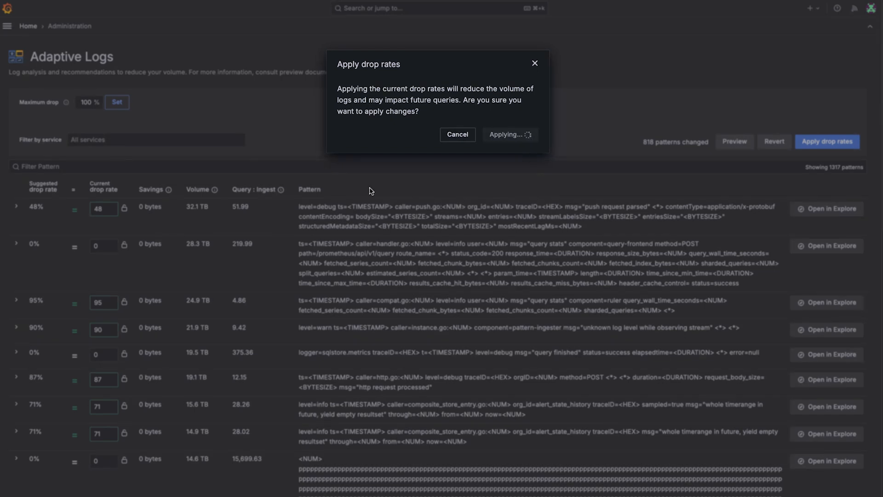